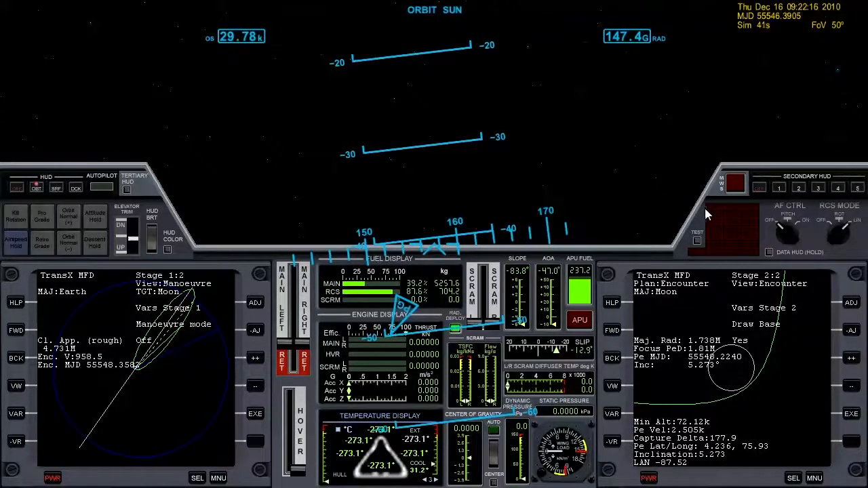
mouse_move(722, 208)
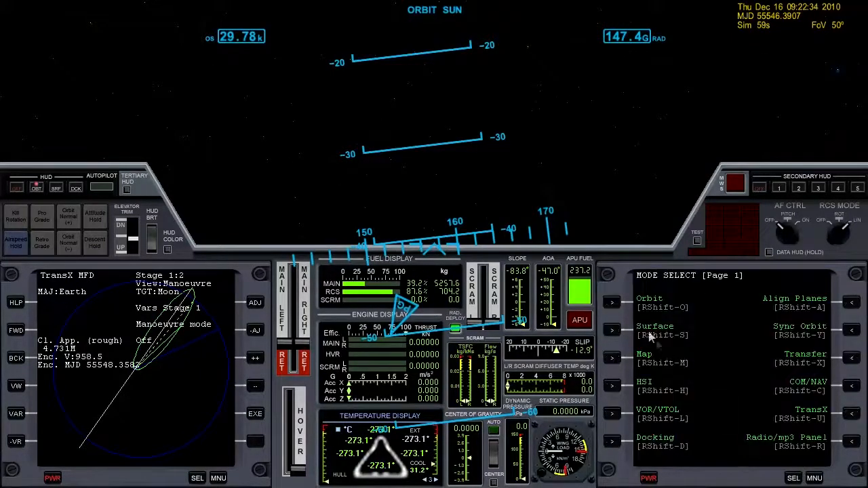
- Show orbit elements referenced to Earth, then the Moon, then switch to the Earth surface map
left_click(649, 298)
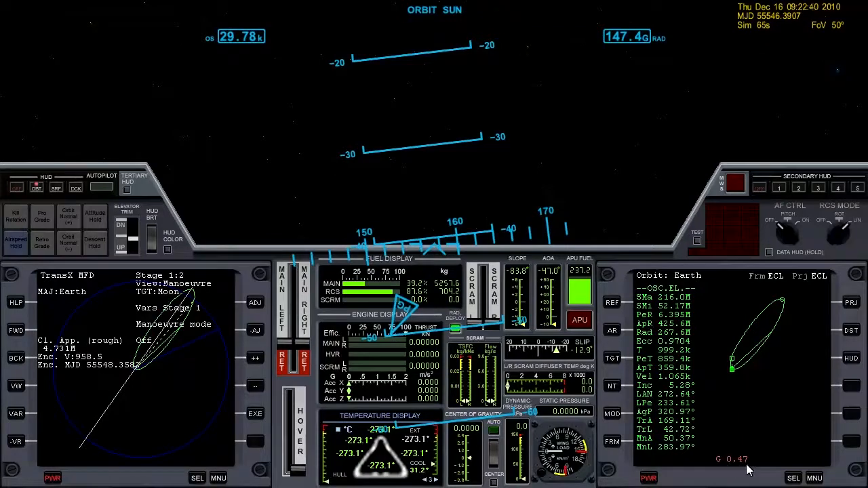
left_click(611, 303)
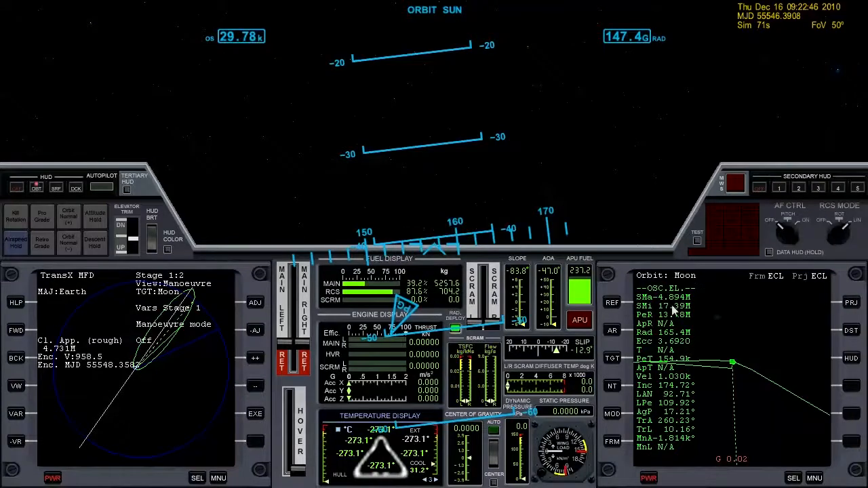
left_click(813, 478)
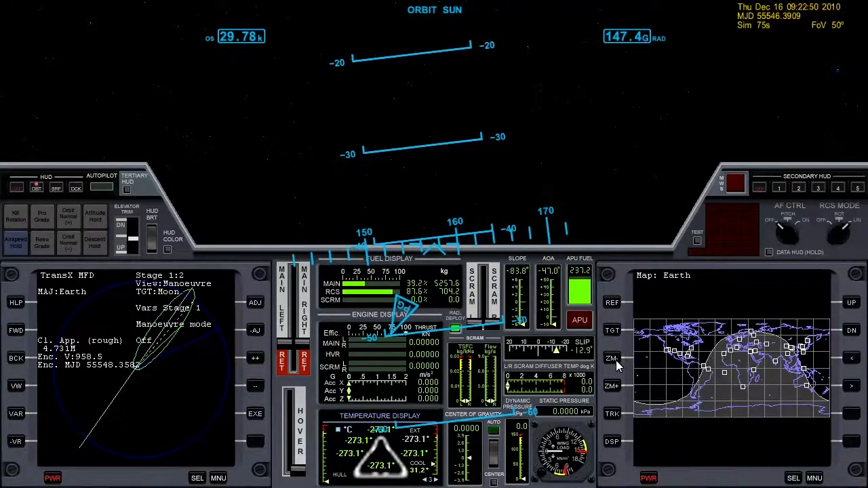
- Set the map reference to the Moon, target Brighton Beach, and return to the TransX encounter
left_click(611, 302)
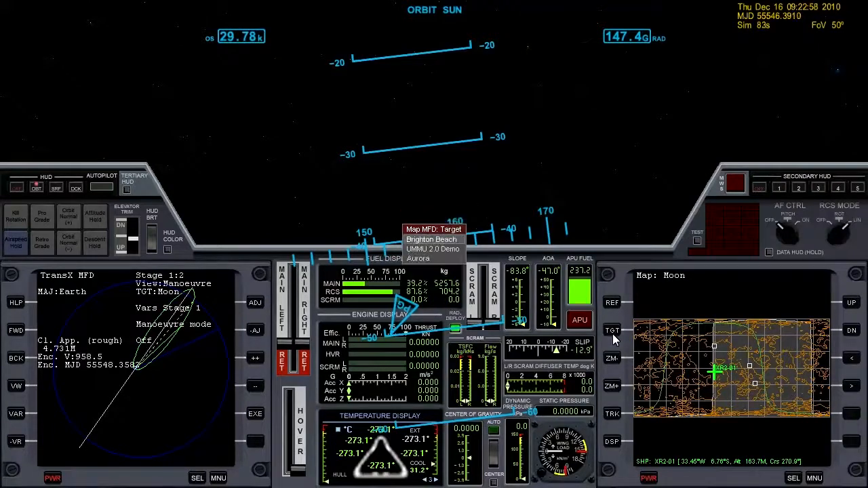
left_click(431, 240)
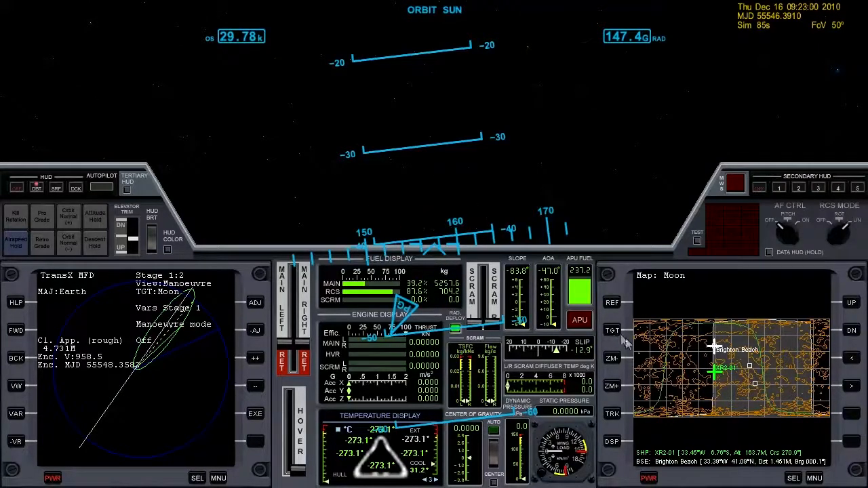
mouse_move(718, 352)
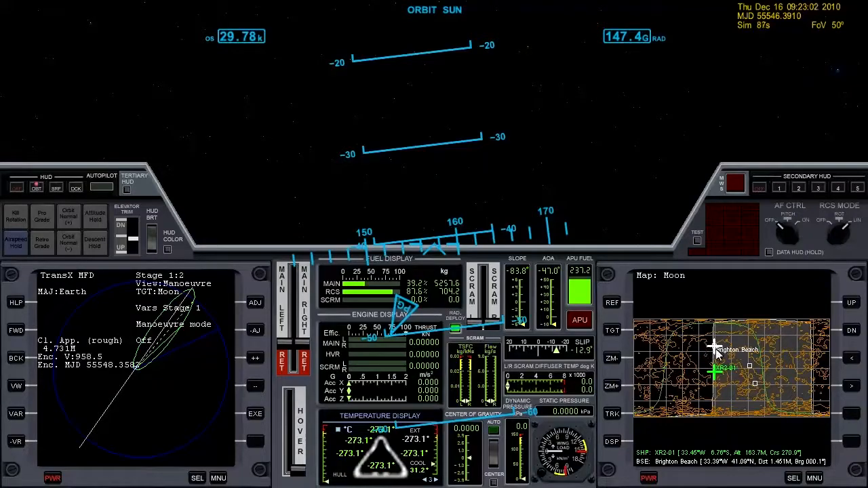
left_click(813, 478)
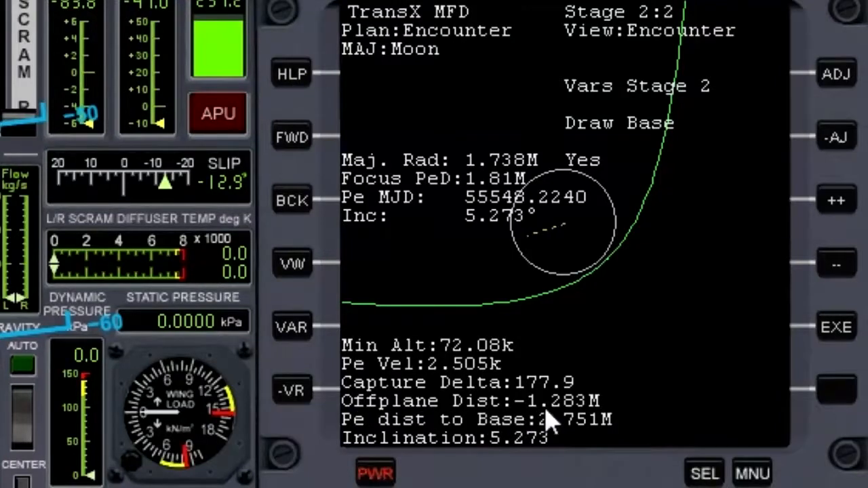
mouse_move(573, 416)
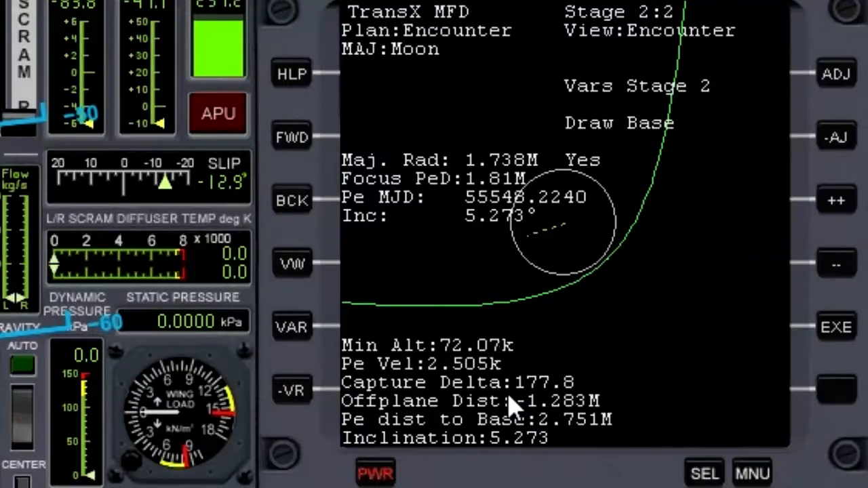
mouse_move(403, 356)
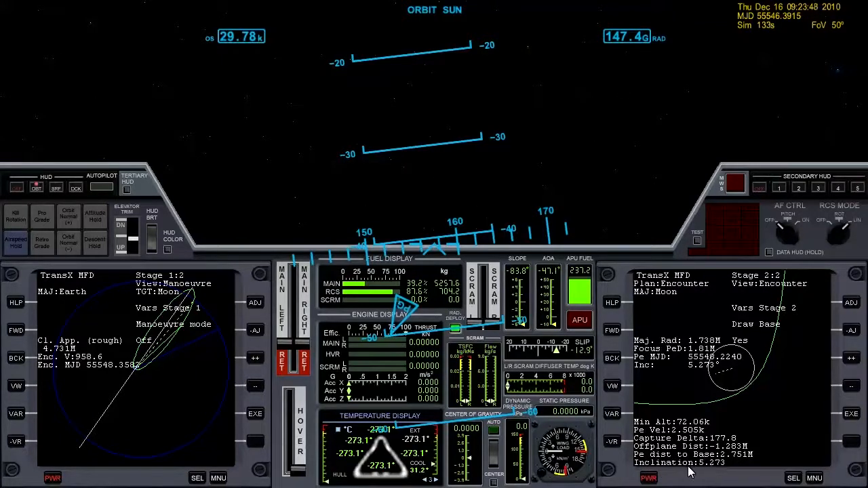
mouse_move(675, 473)
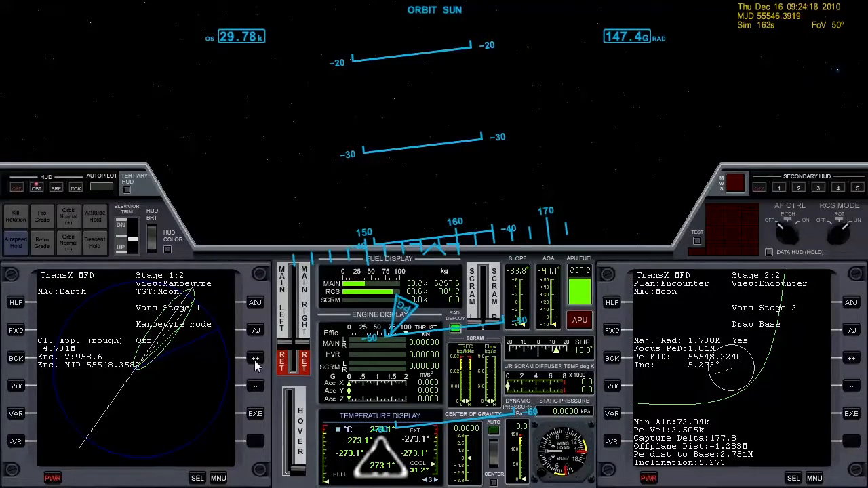
- Enable Earth-stage manoeuvre mode and set outward velocity to -32 for 51.69° lunar inclination
left_click(256, 357)
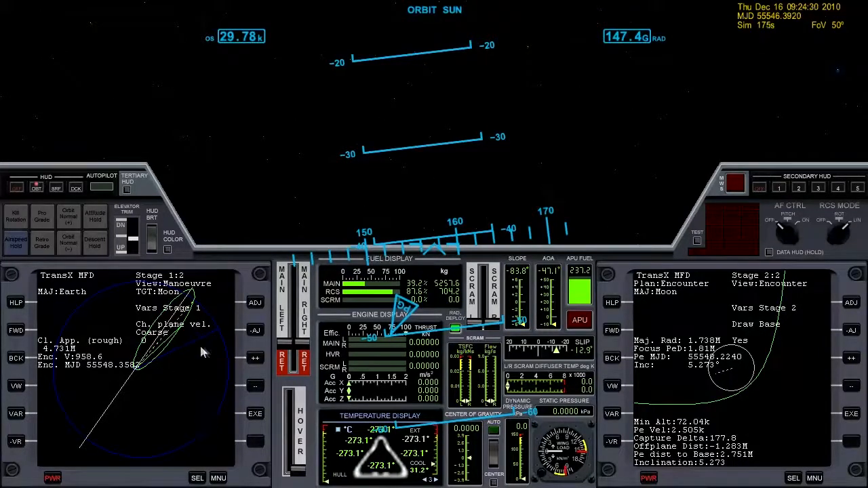
mouse_move(245, 309)
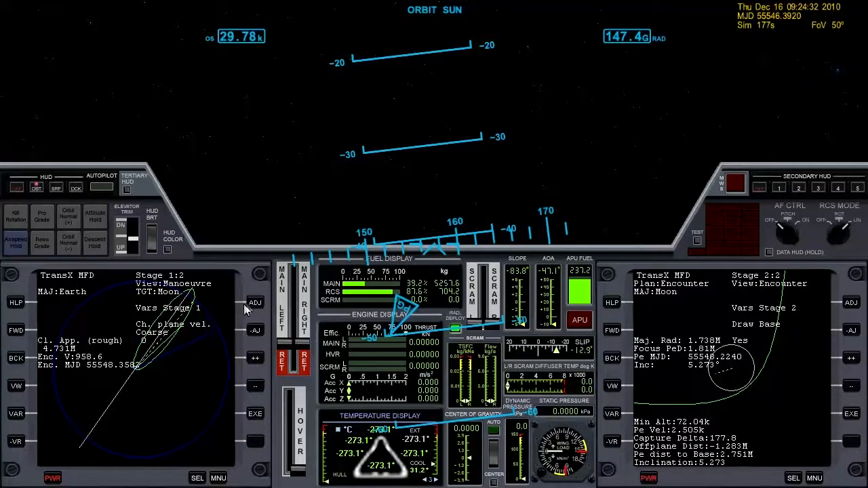
left_click(255, 303)
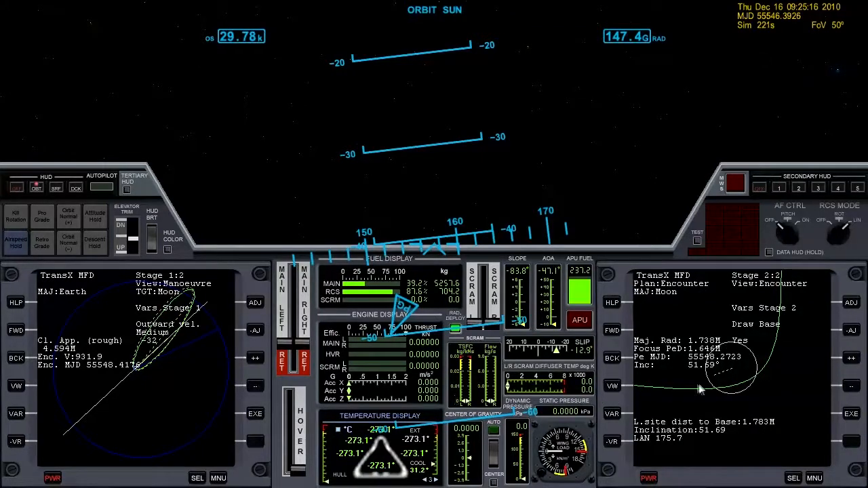
mouse_move(735, 390)
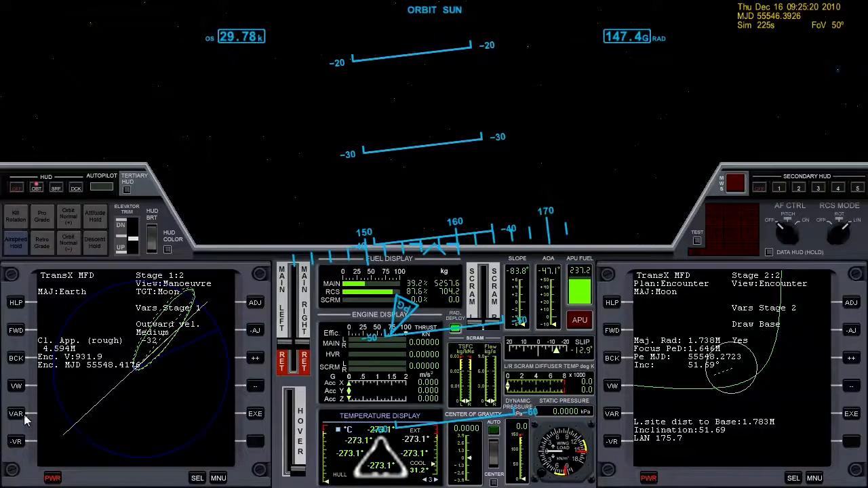
- Set plane-change velocity to -26.22 and show the target burn view with 52.79 delta-v
left_click(255, 385)
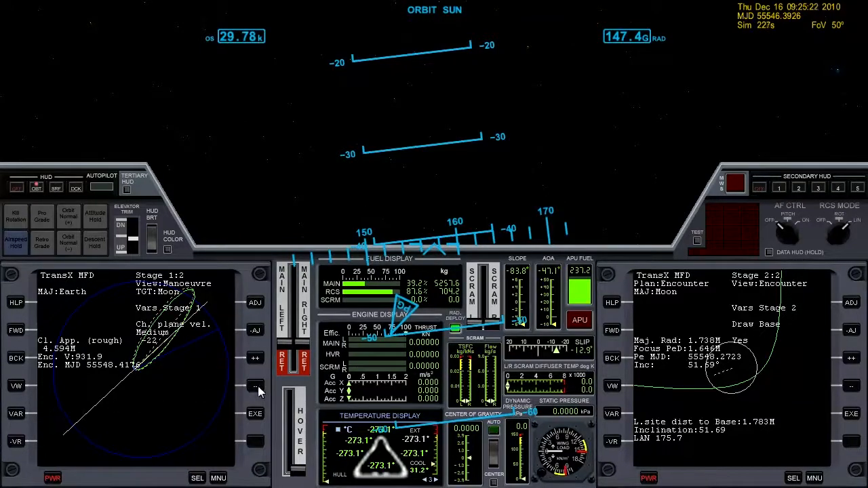
left_click(256, 302)
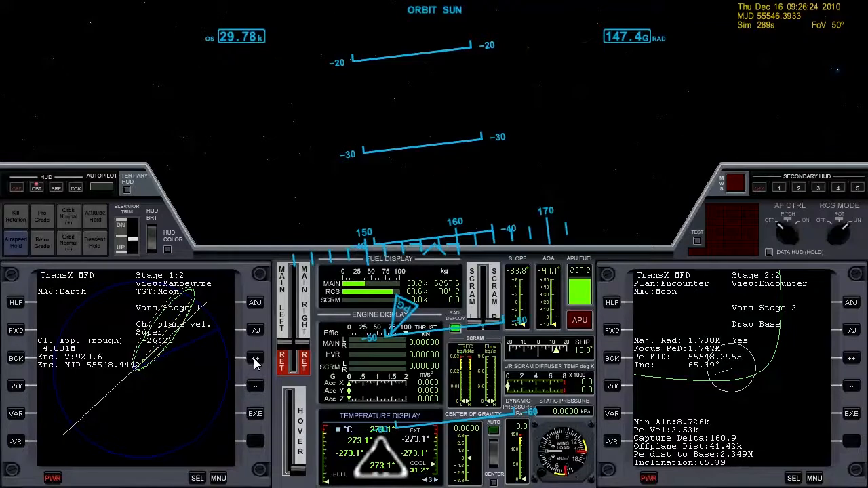
mouse_move(675, 408)
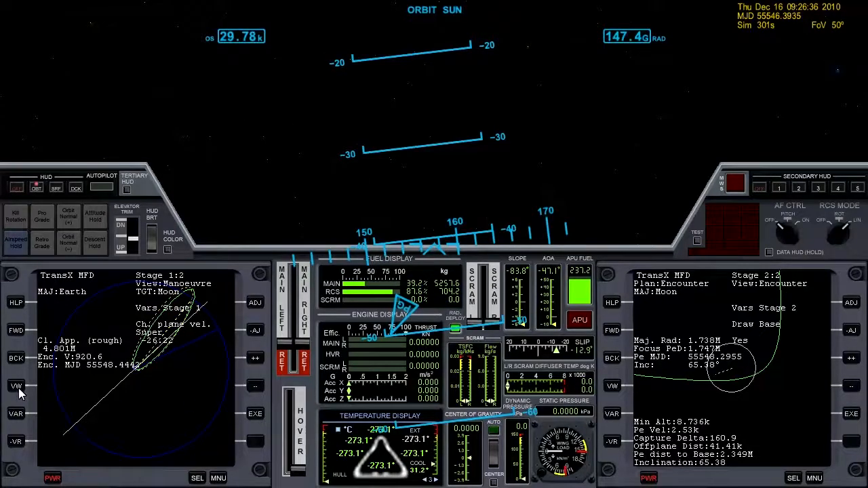
left_click(15, 385)
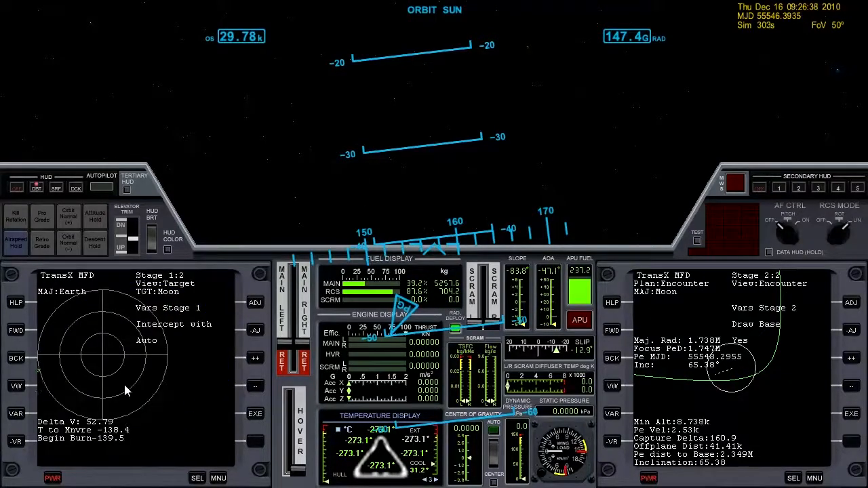